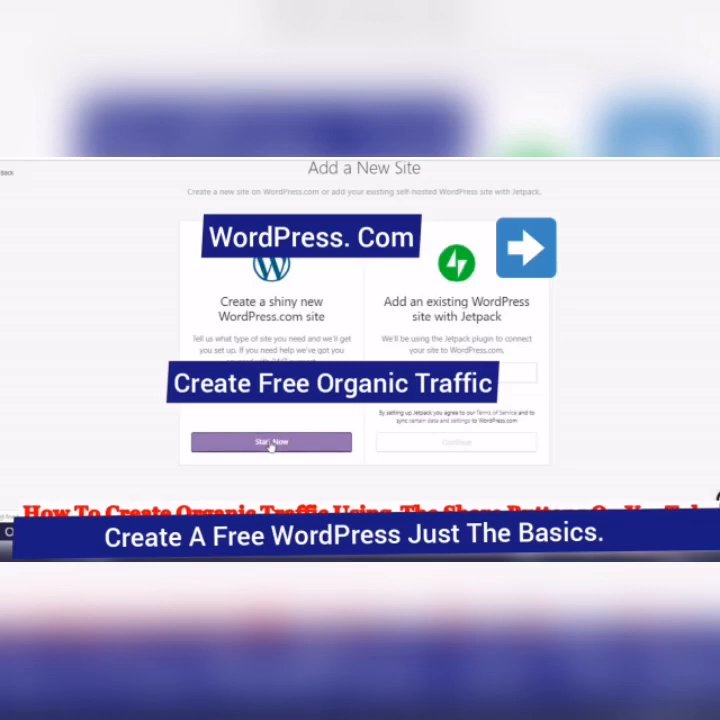
Begin a brand-new WordPress.com site from the Add a New Site page
left_click(270, 442)
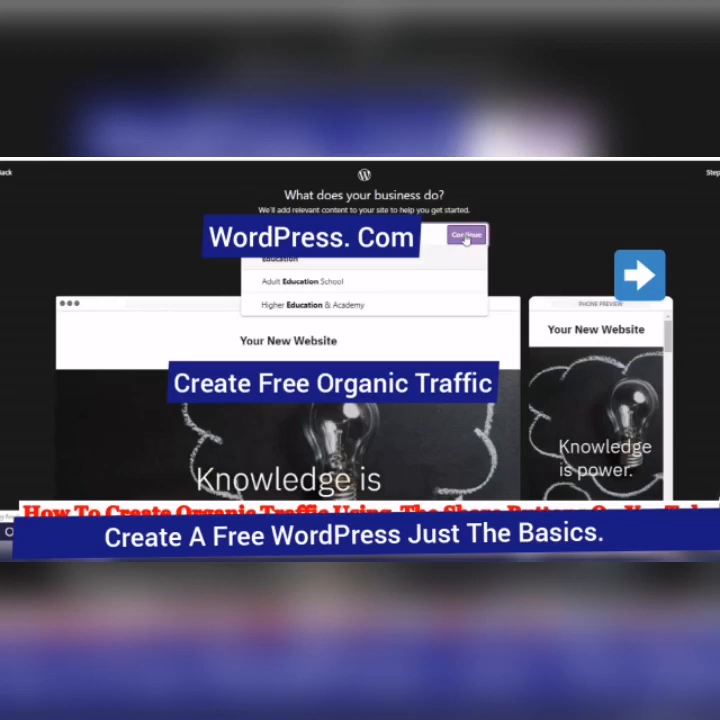
Choose Education as the business type for the new site
left_click(464, 236)
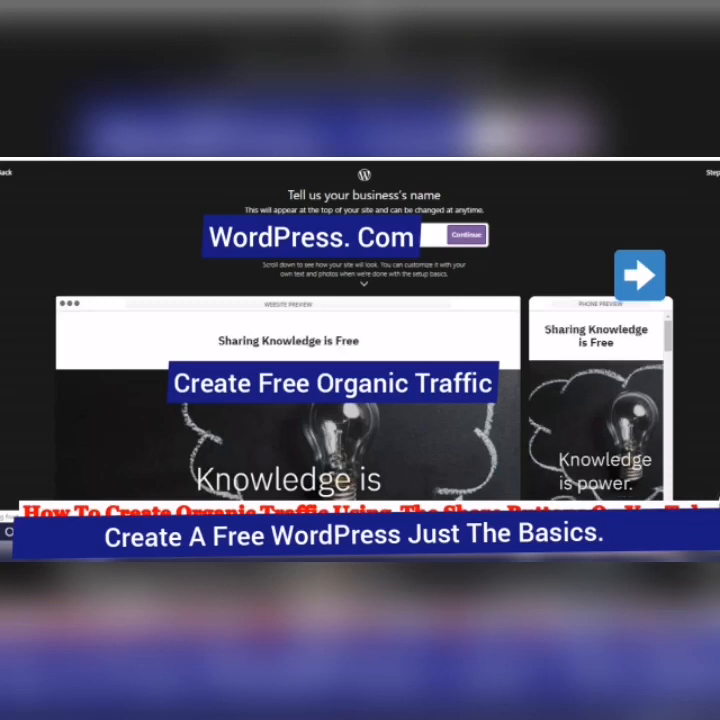
Name the business 'Sharing Knowledge is Free' and continue to the address step
left_click(456, 236)
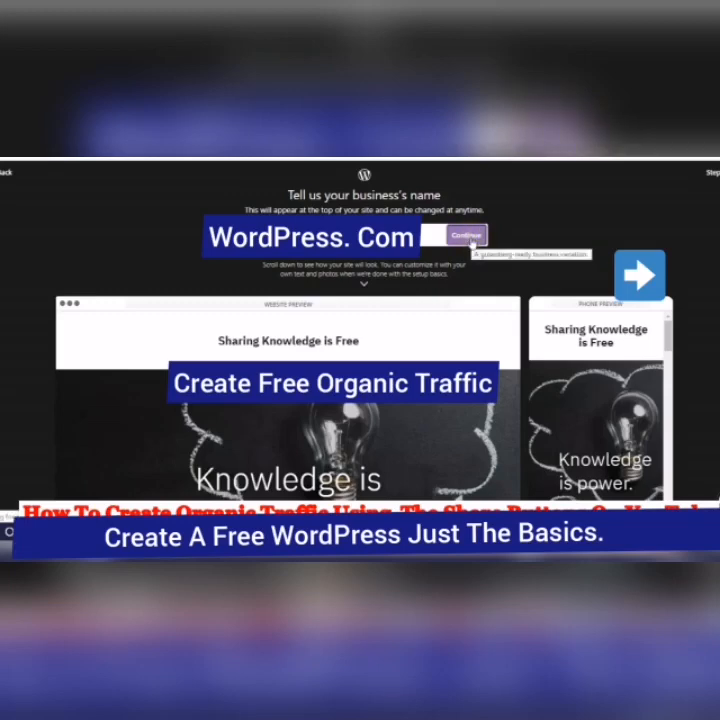
left_click(460, 236)
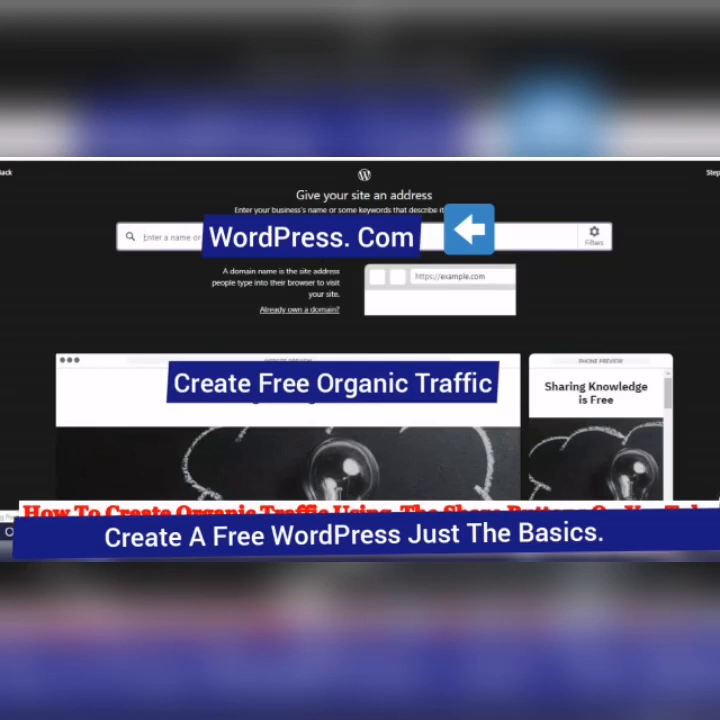
Search site addresses with the keyword 'sharing' to pick a free wordpress.com address
type("a")
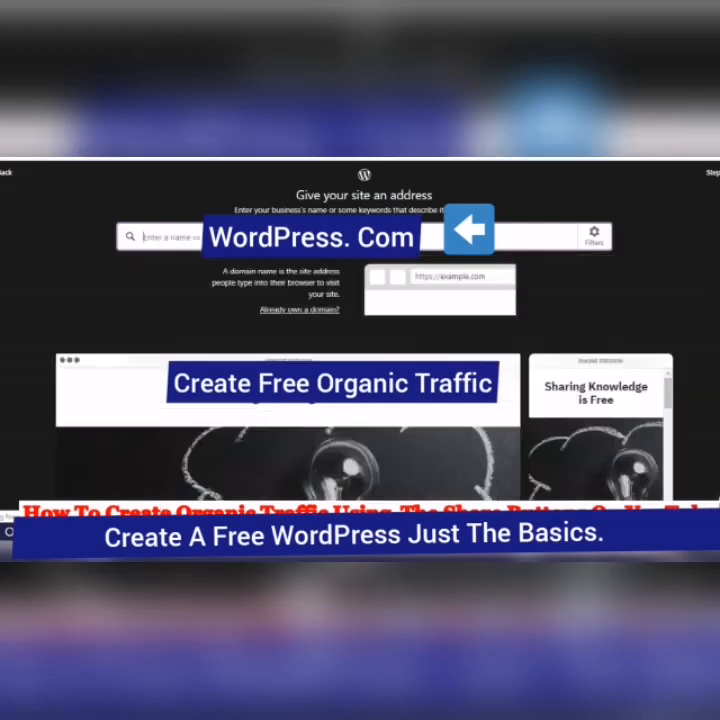
left_click(156, 236)
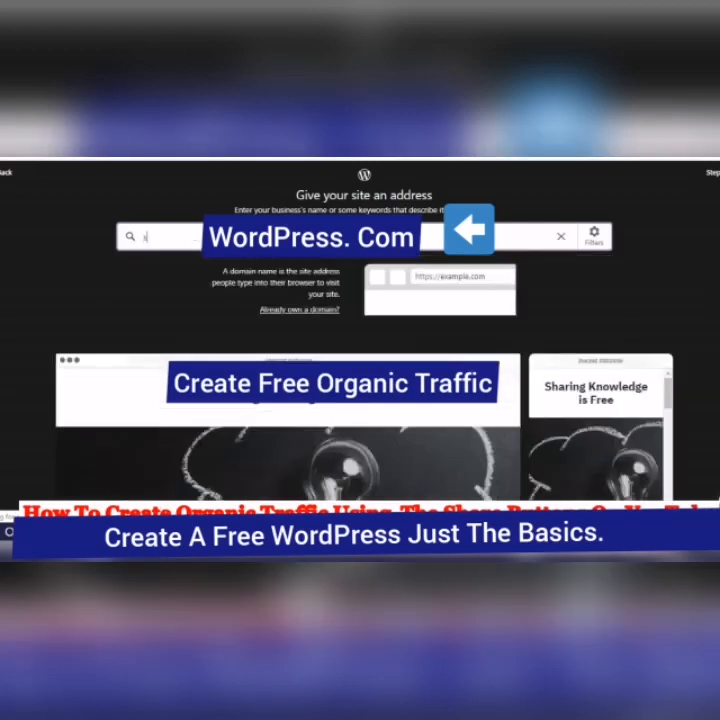
type("sharing")
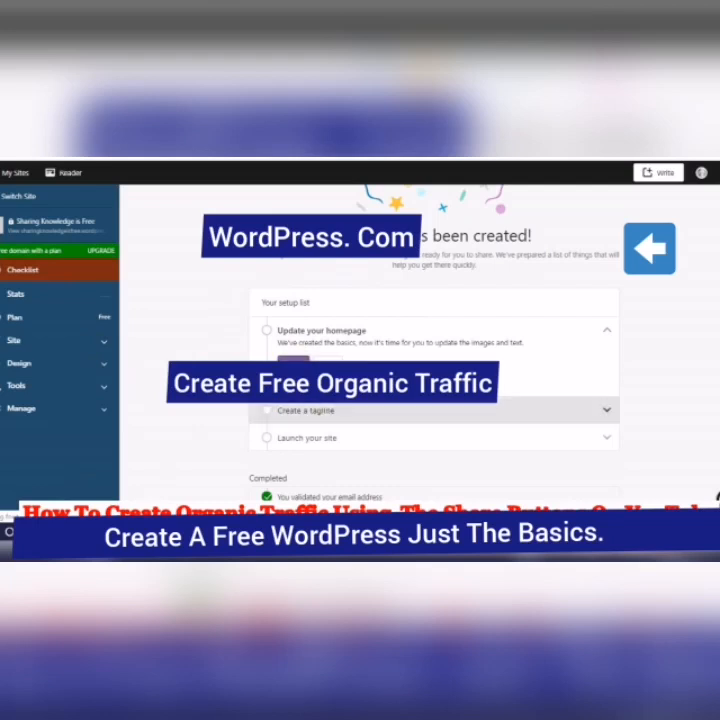
mouse_move(96, 368)
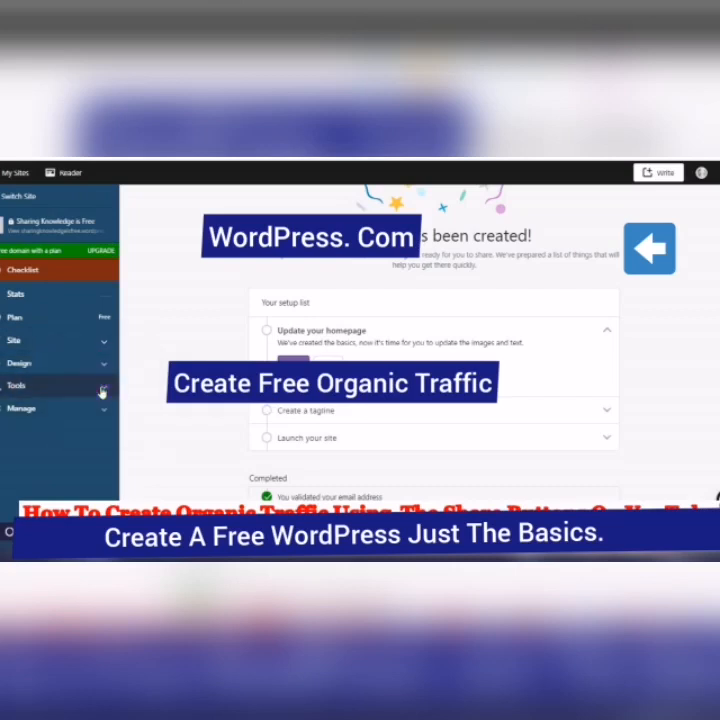
Navigate the sidebar through Tools and Site to the site's Posts list
left_click(16, 384)
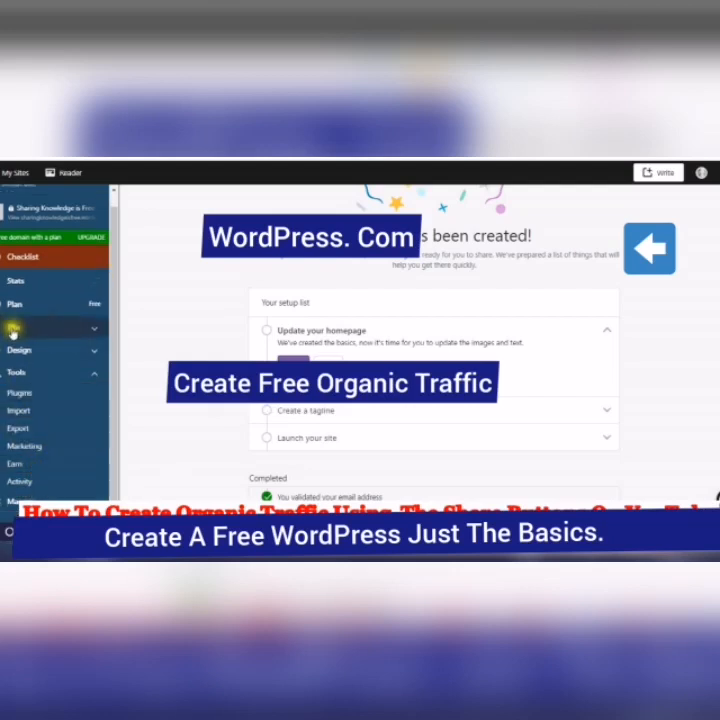
left_click(16, 328)
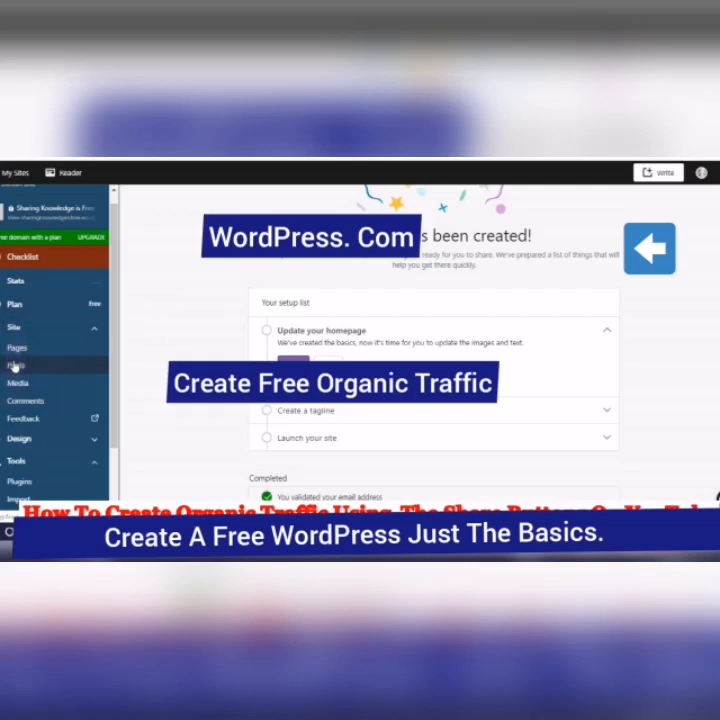
left_click(16, 364)
type("Google Translate")
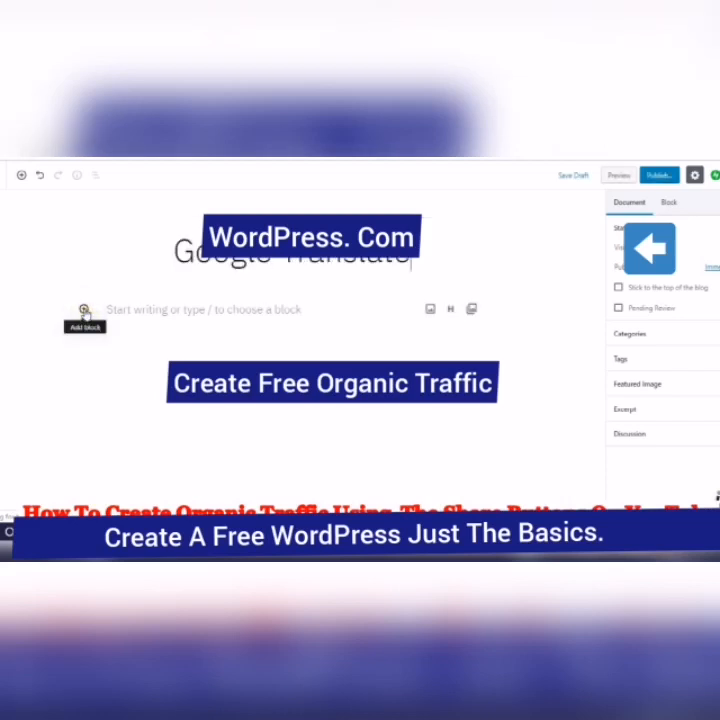
Bring up the block library for the 'Google Translate' post and browse Common Blocks
left_click(84, 310)
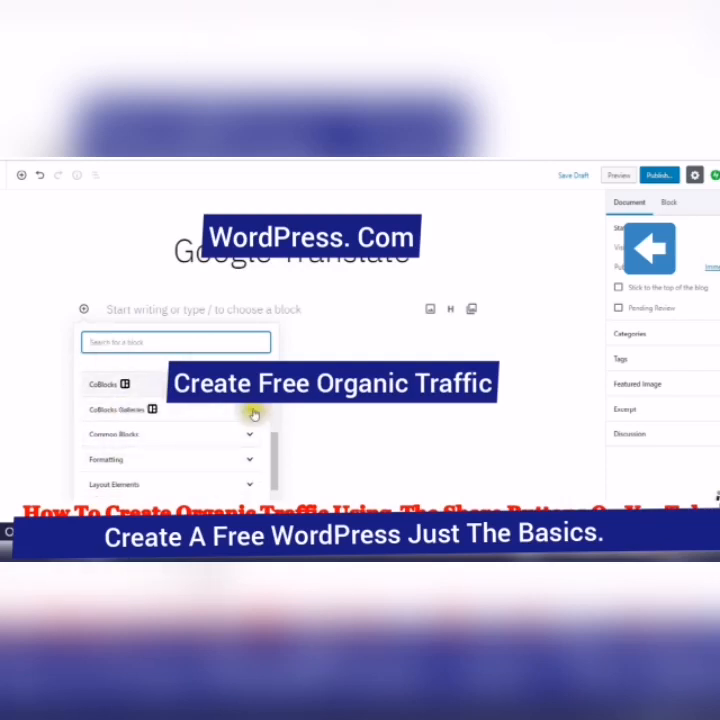
mouse_move(252, 436)
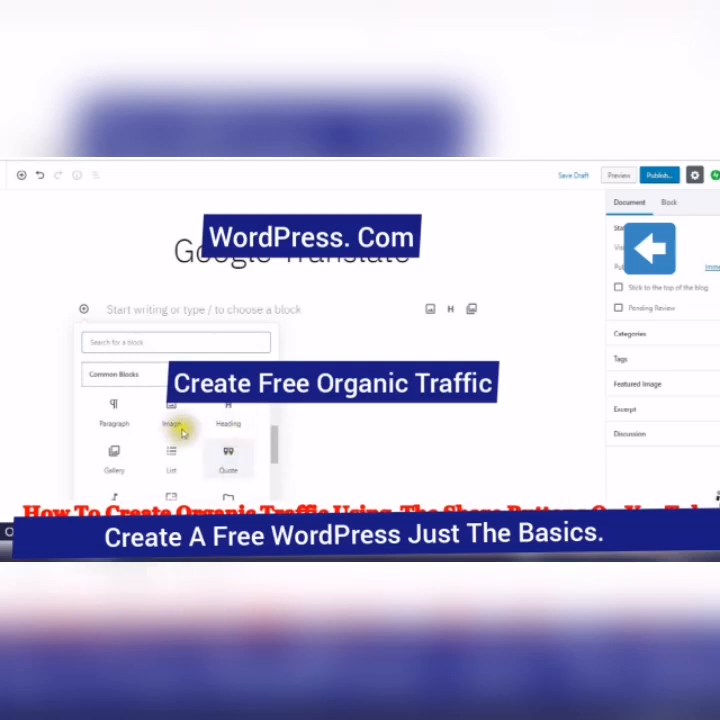
scroll("down", 3)
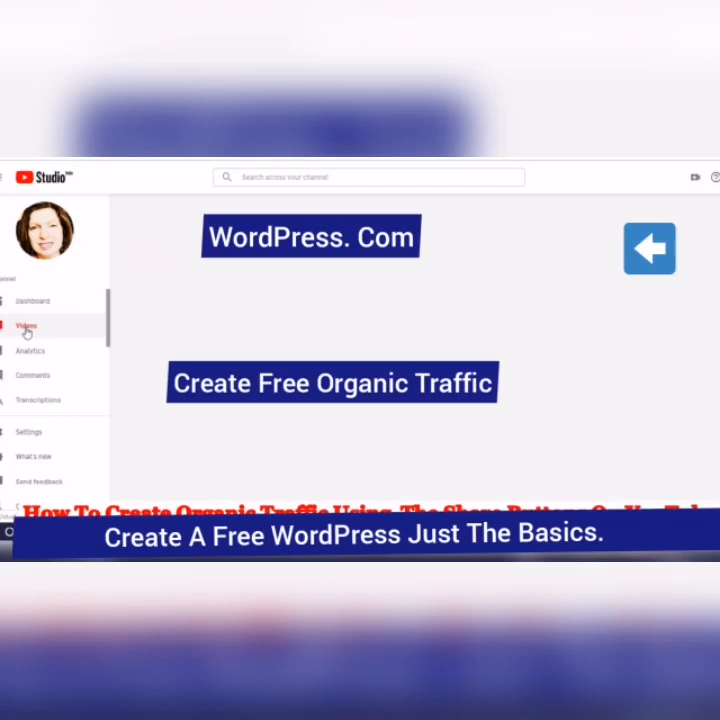
In YouTube Studio's Videos list, select the Google Translate video to embed
left_click_drag(648, 248, 530, 292)
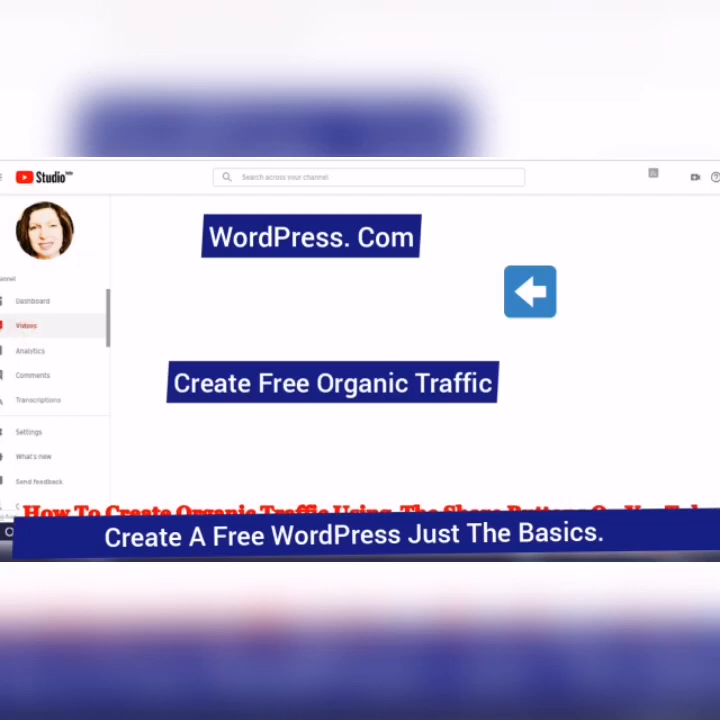
left_click(26, 324)
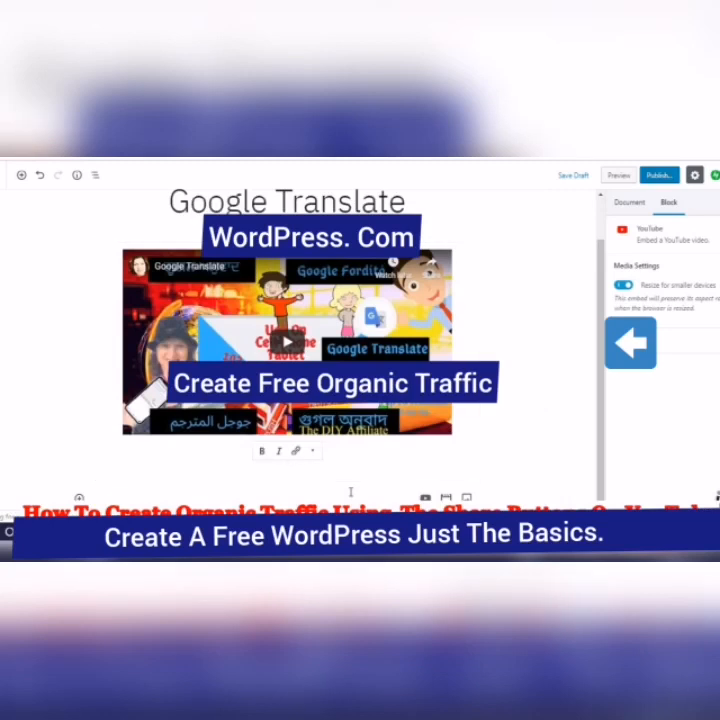
Caption the embedded video about talking and texting across languages
type("Talk 1")
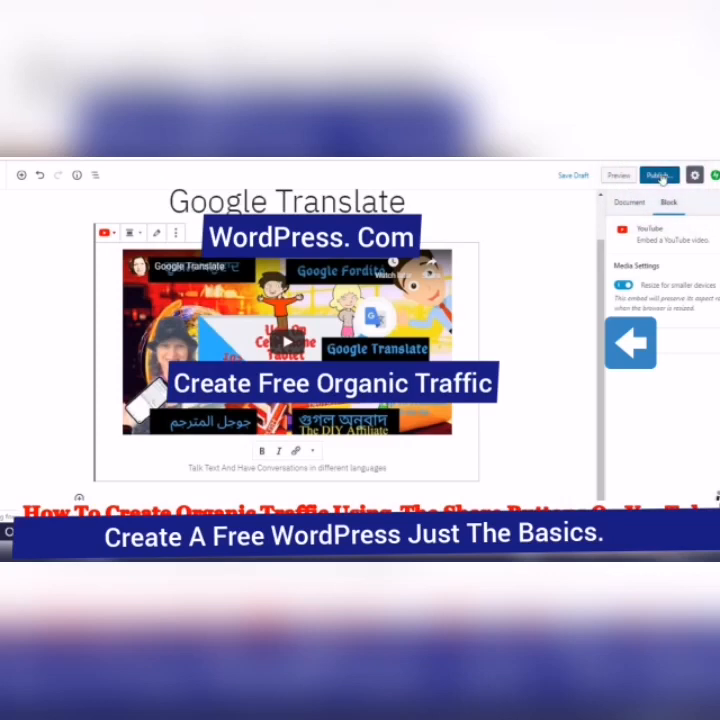
Publish the 'Google Translate' post, confirming in the pre-publish panel
left_click(658, 176)
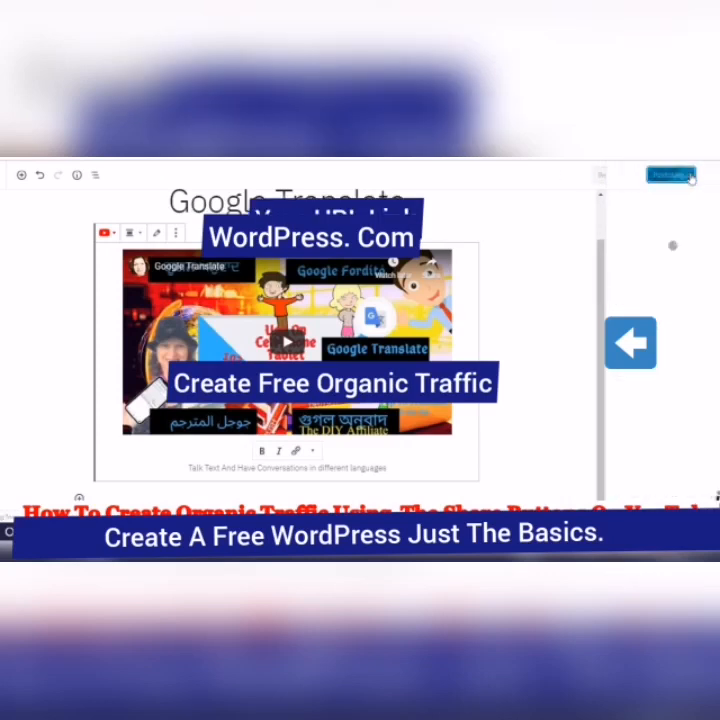
left_click(670, 176)
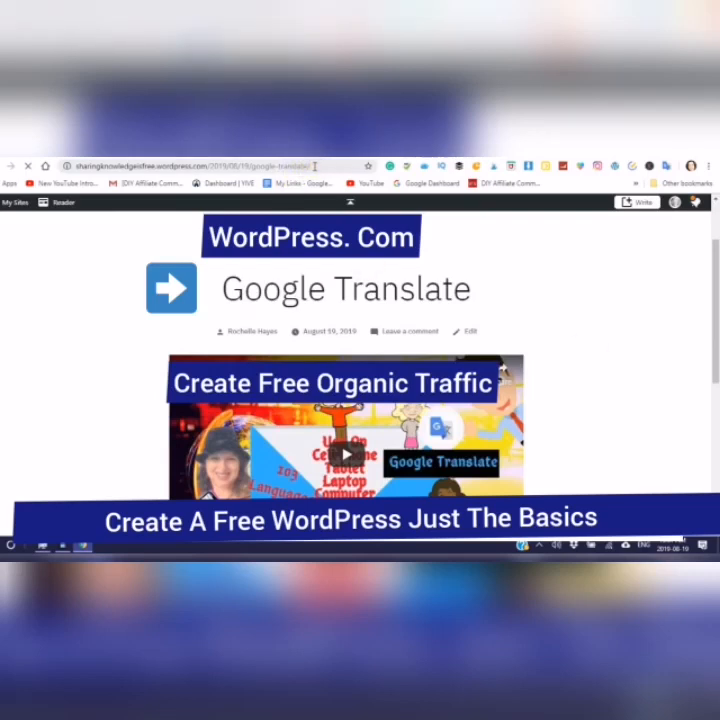
Go to the live site's homepage and begin launching the site
left_click(190, 166)
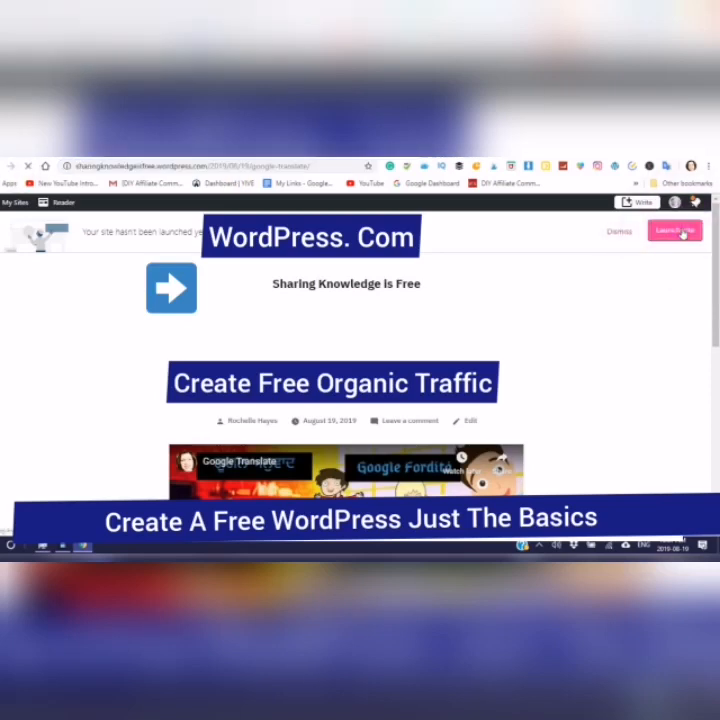
left_click(676, 232)
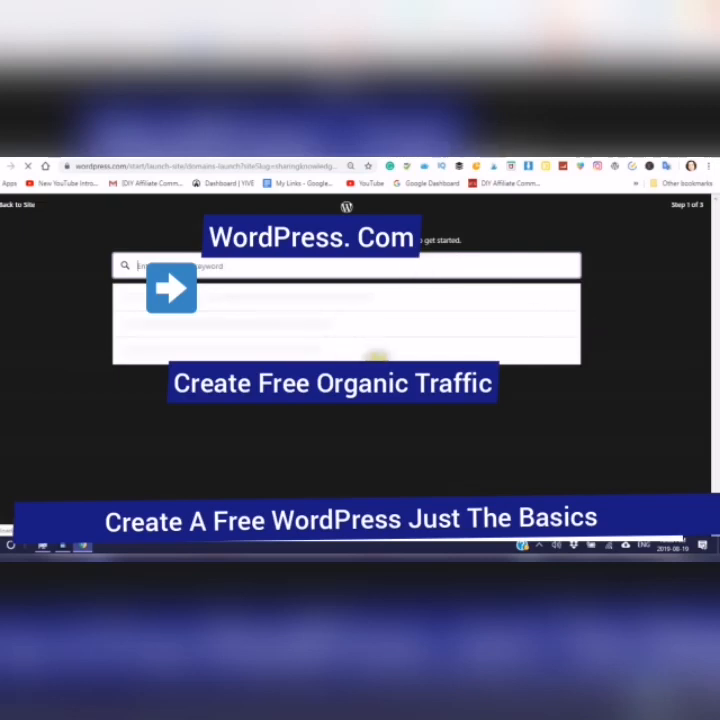
mouse_move(308, 412)
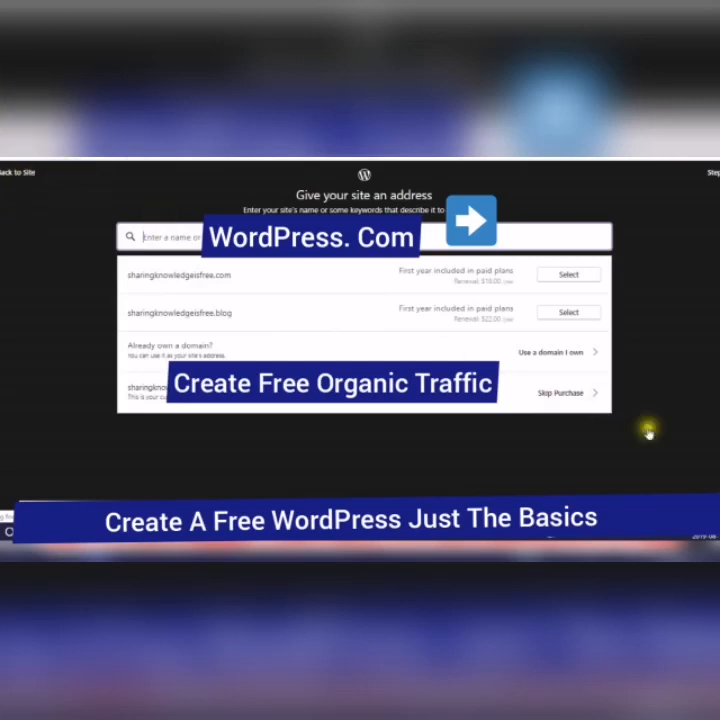
mouse_move(528, 400)
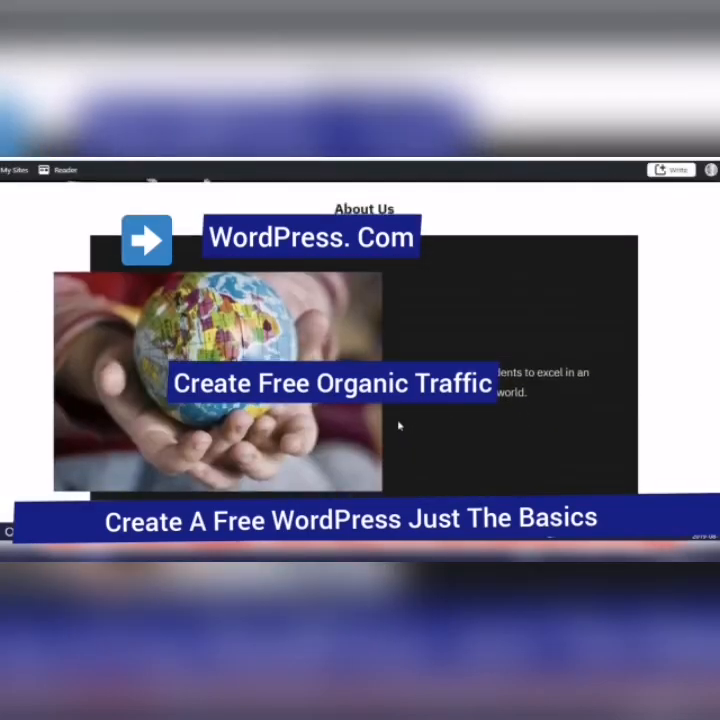
scroll("down", 3)
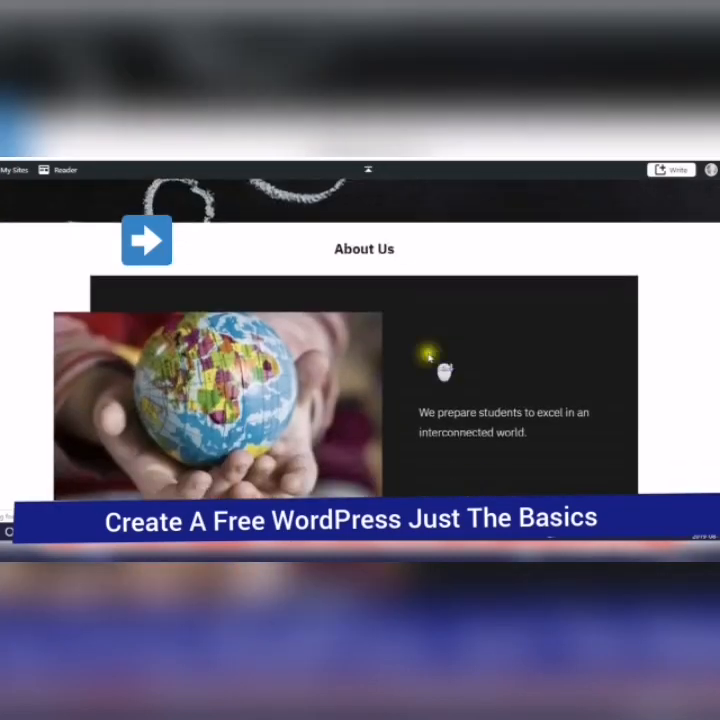
scroll("down", 3)
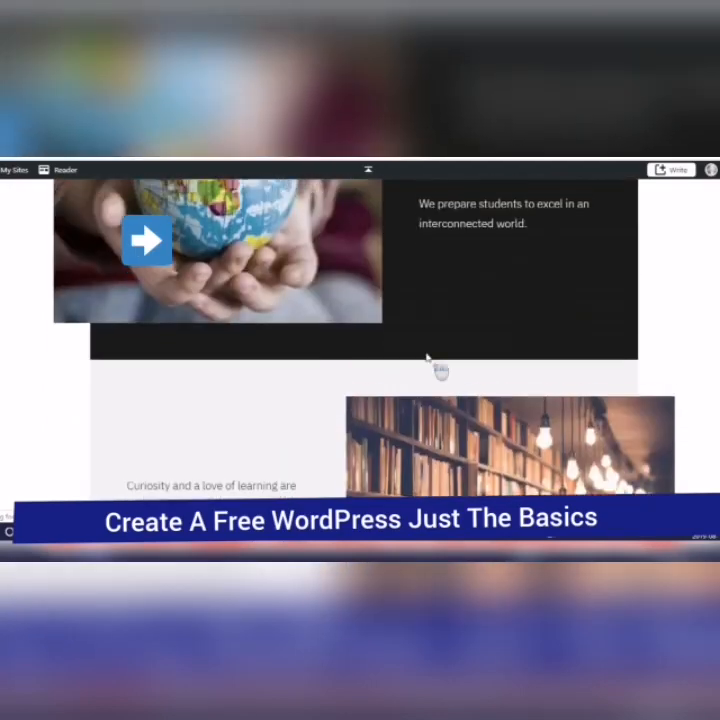
scroll("down", 3)
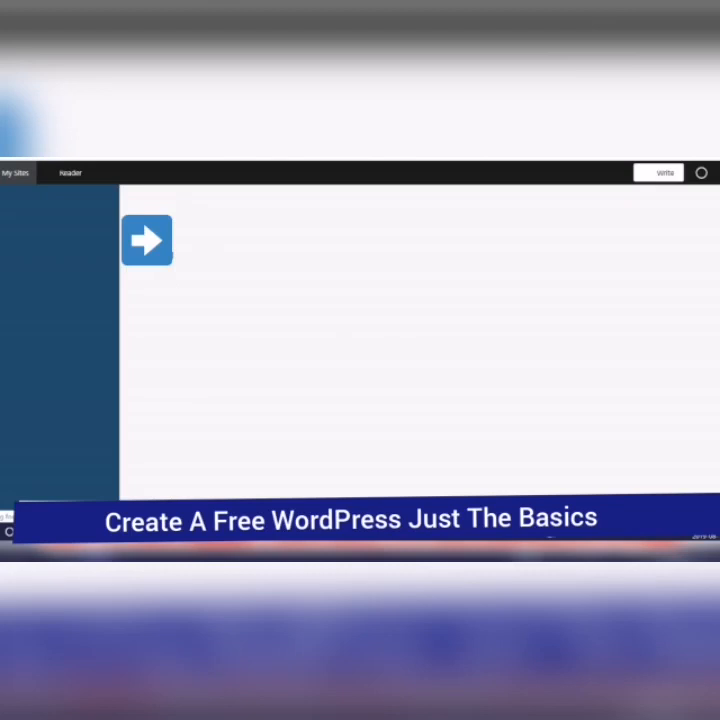
Show the switchable list of all the account's sites from the dashboard
left_click(16, 278)
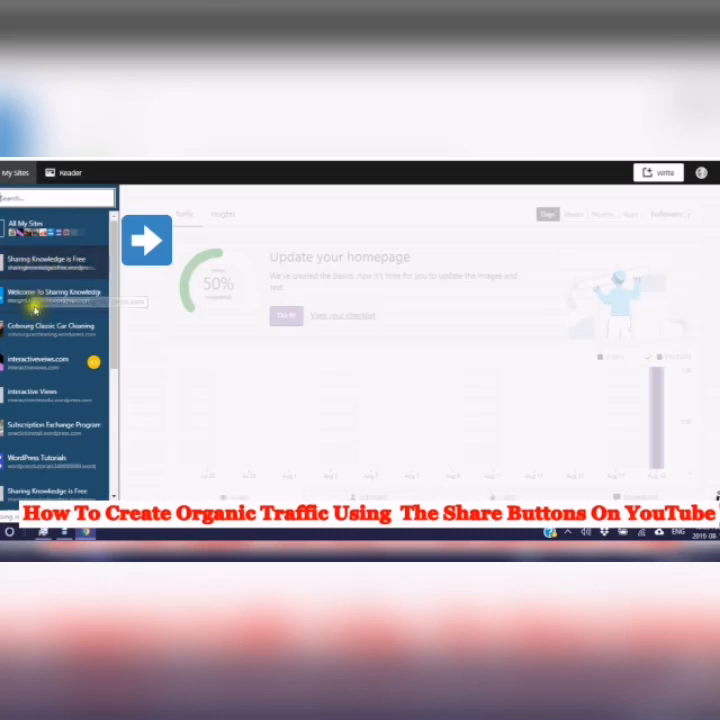
scroll("down", 3)
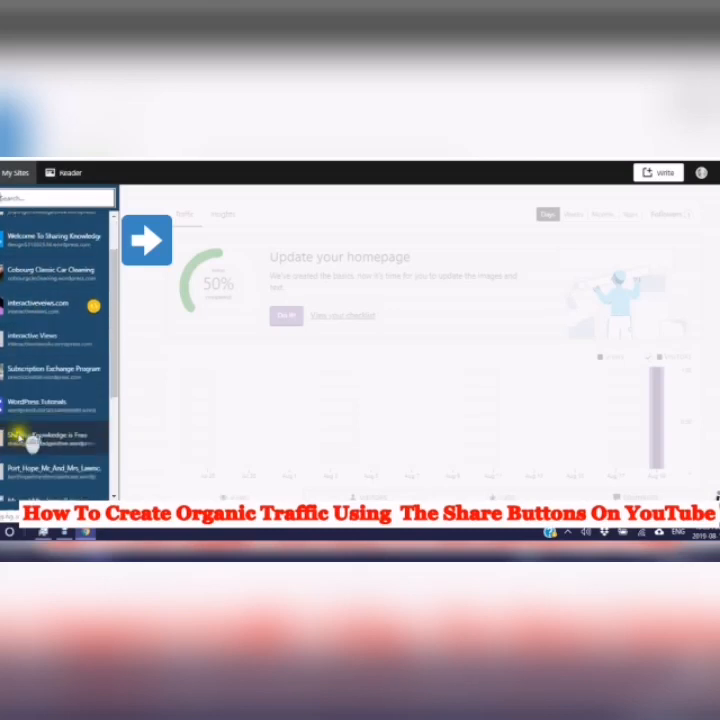